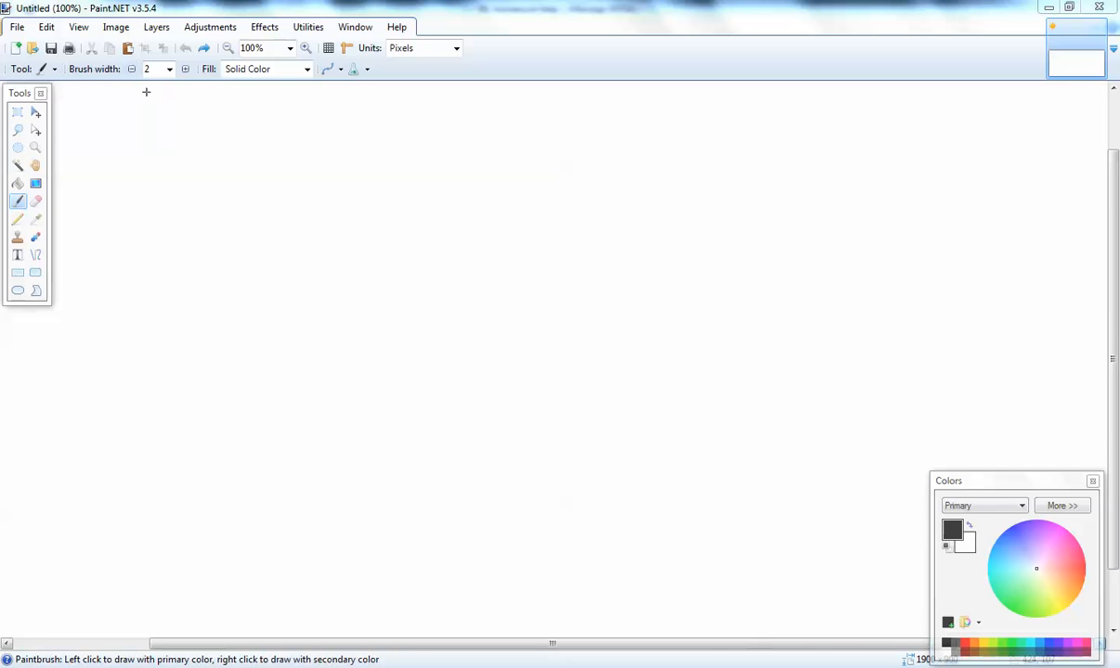
mouse_move(174, 121)
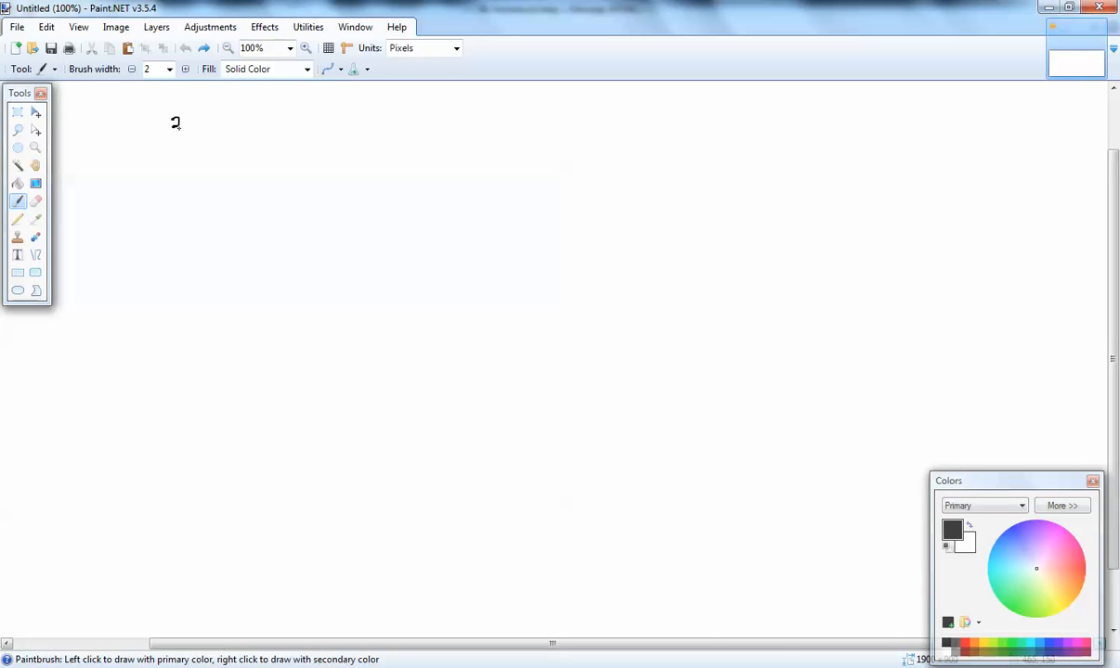
Step: Handwrite '326000 TOTAL' on the first line near the top-left
drag(176, 126, 219, 130)
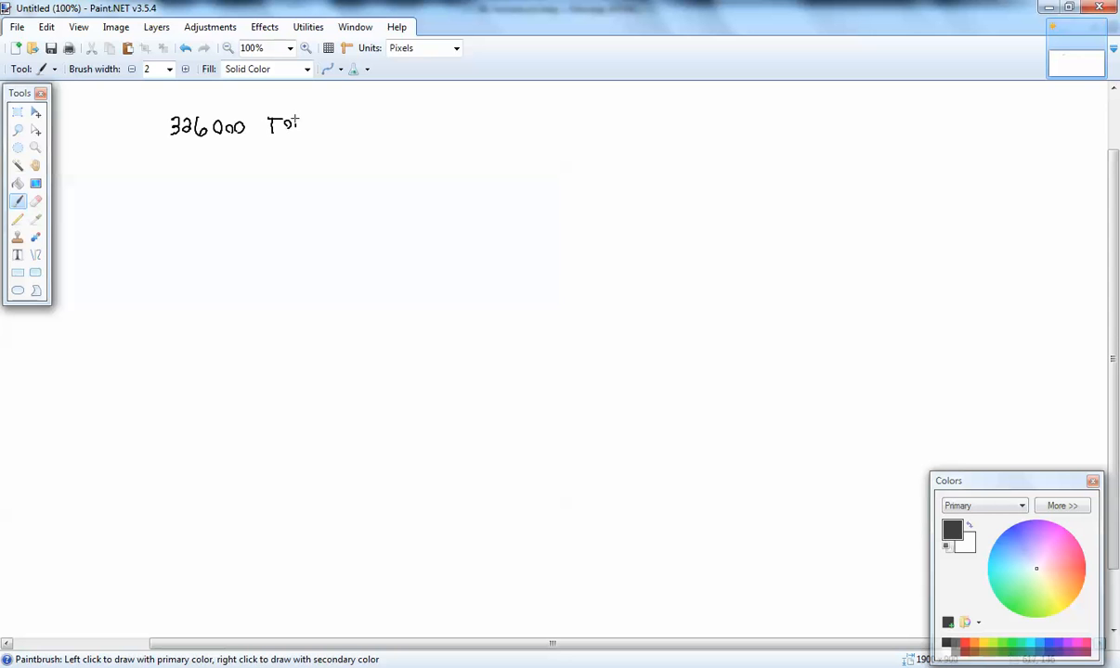
drag(288, 126, 330, 130)
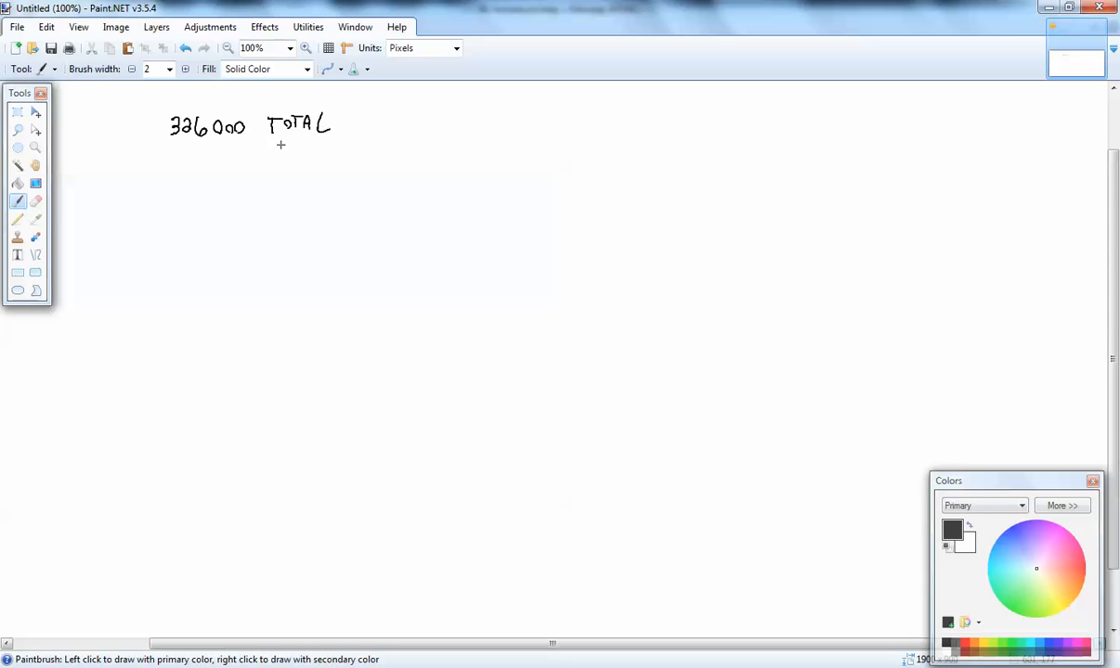
mouse_move(264, 137)
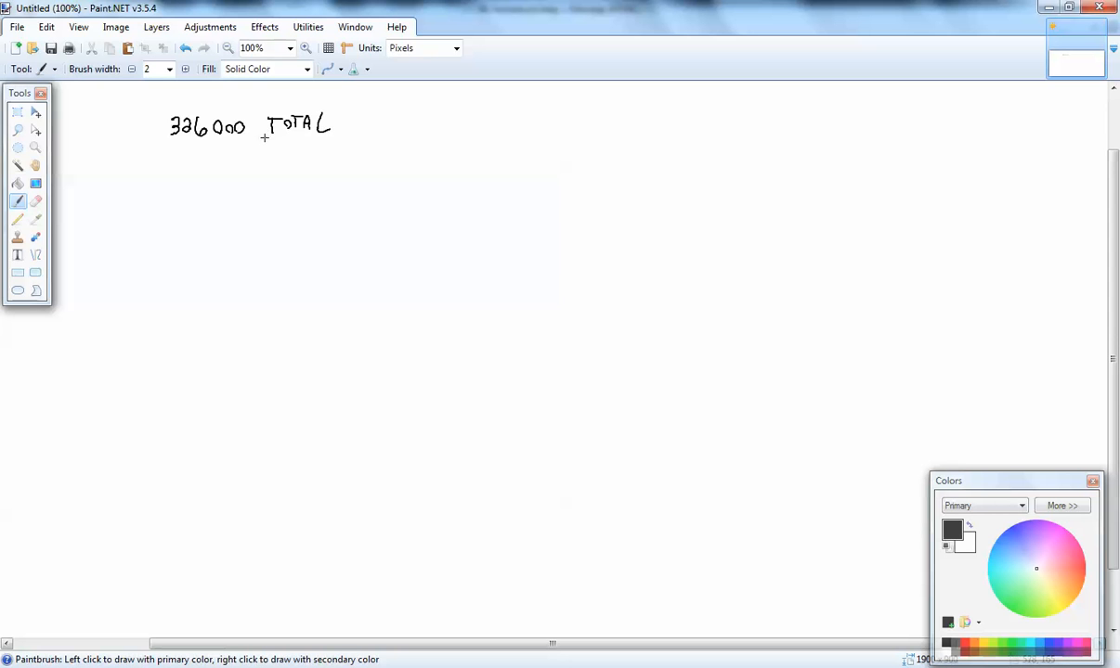
mouse_move(171, 152)
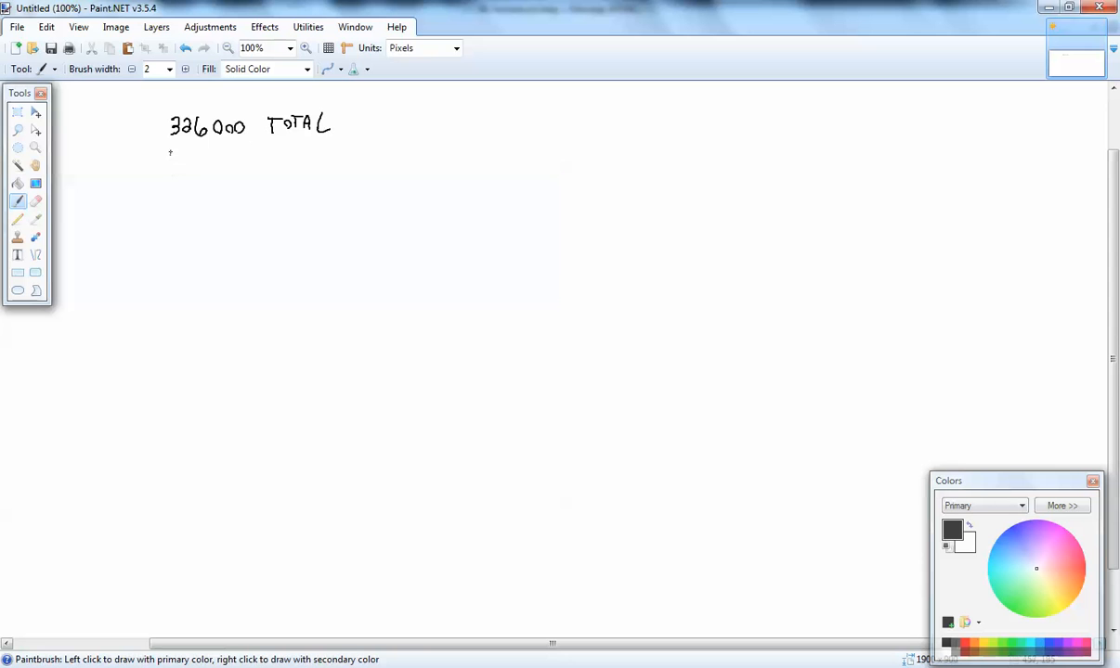
Step: Handwrite '159000 GIRLS' on the second line
drag(171, 165, 200, 165)
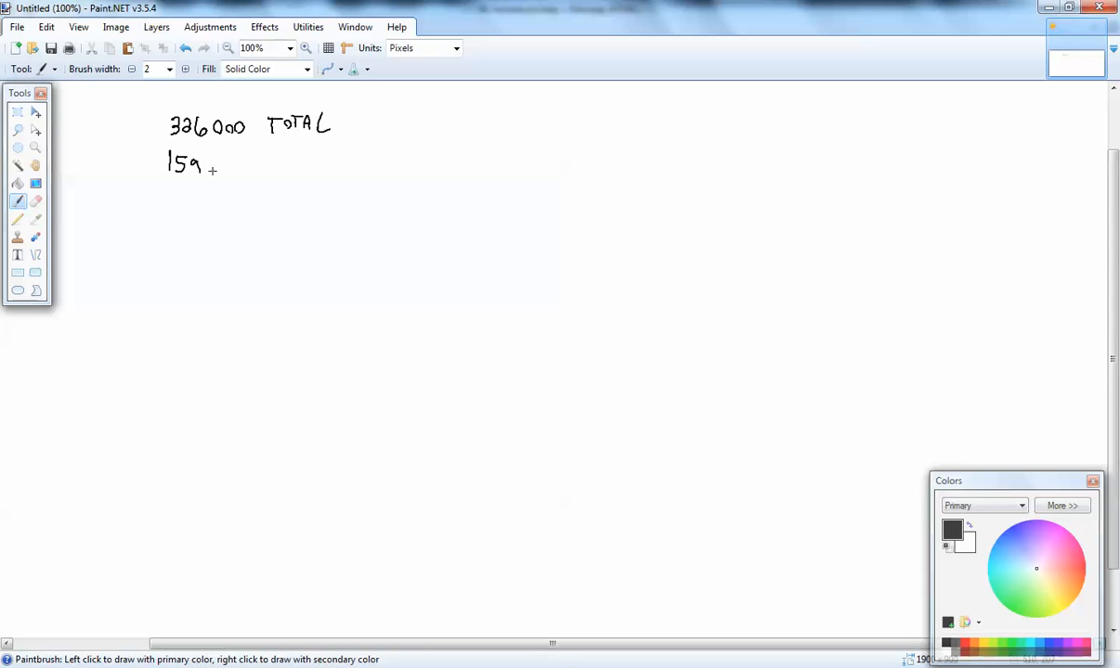
drag(205, 167, 269, 167)
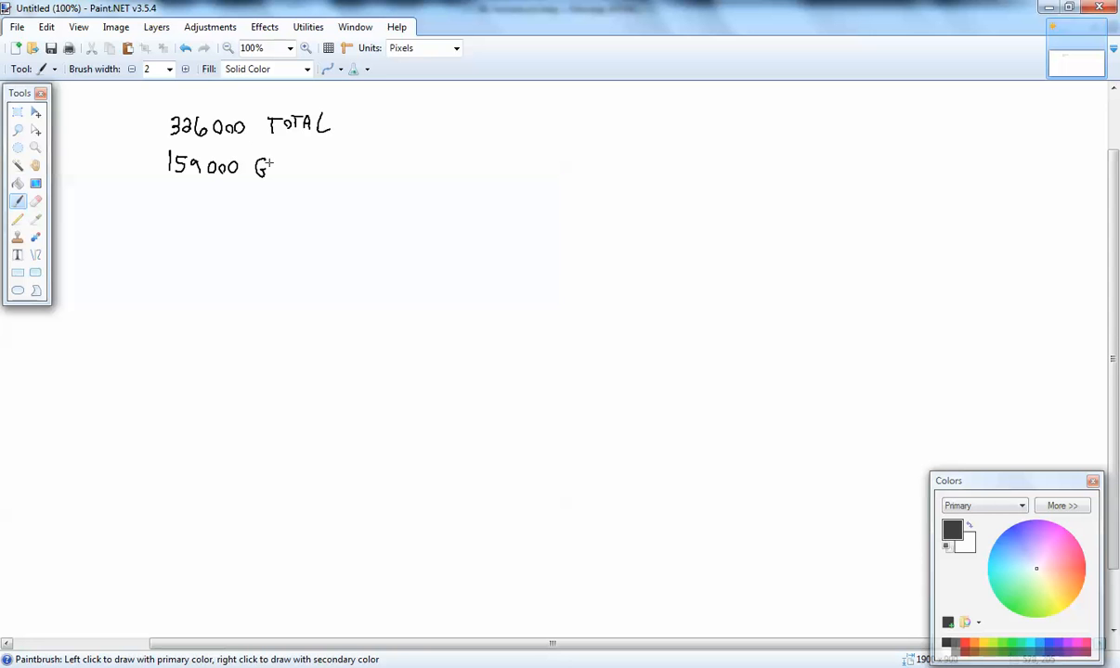
drag(263, 163, 316, 177)
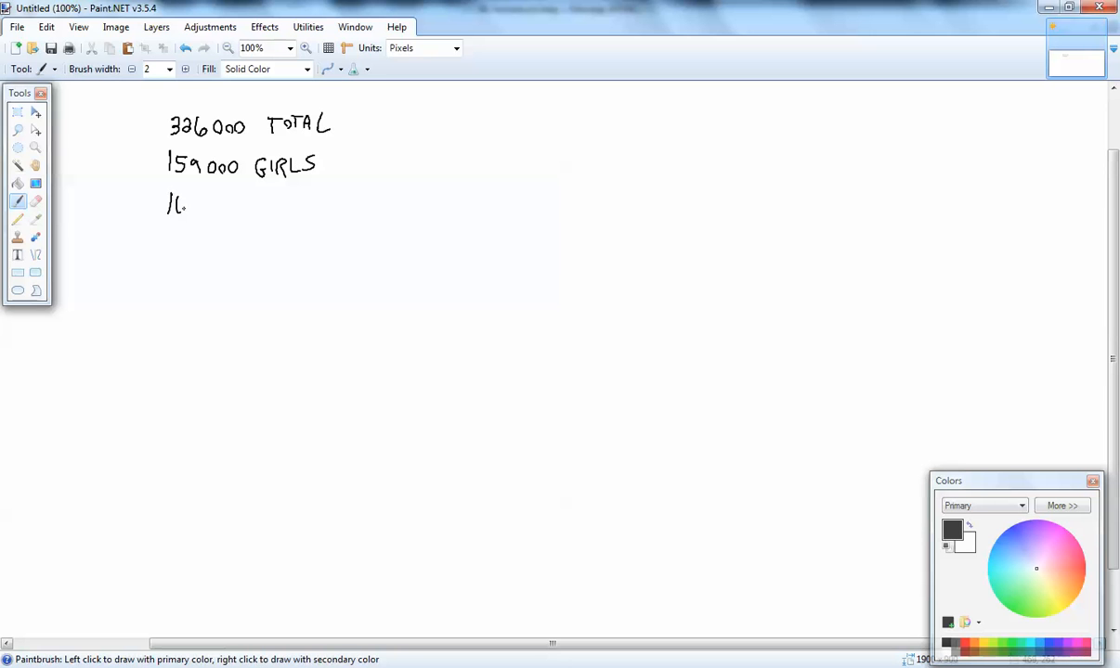
Step: Handwrite '167000 BOYS' on the third line
drag(167, 205, 237, 206)
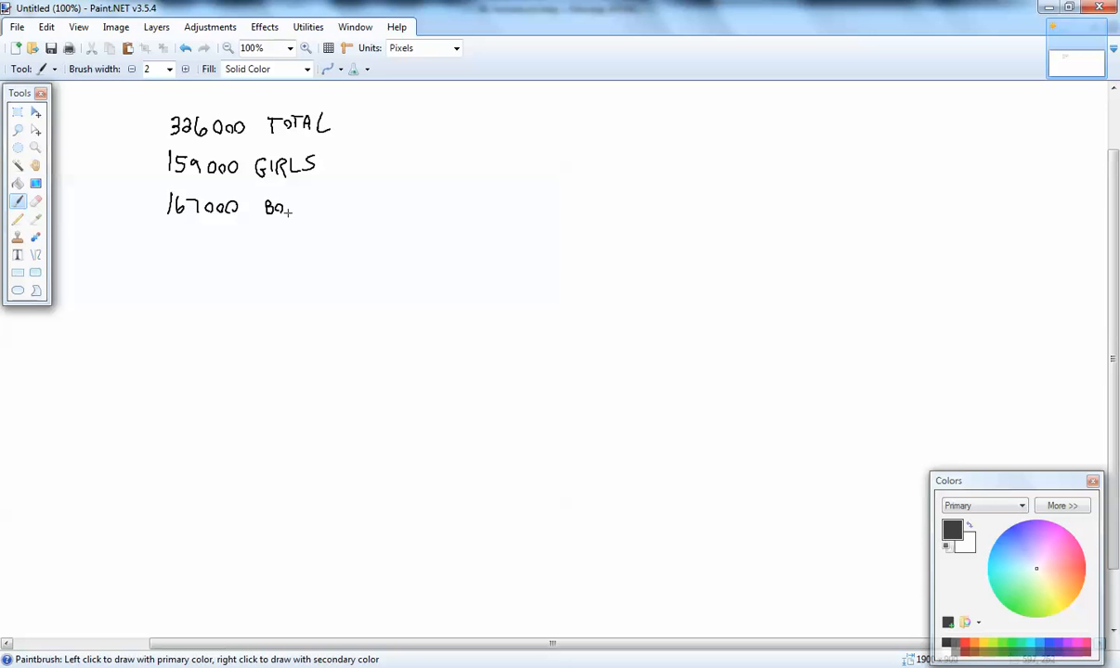
drag(282, 206, 312, 206)
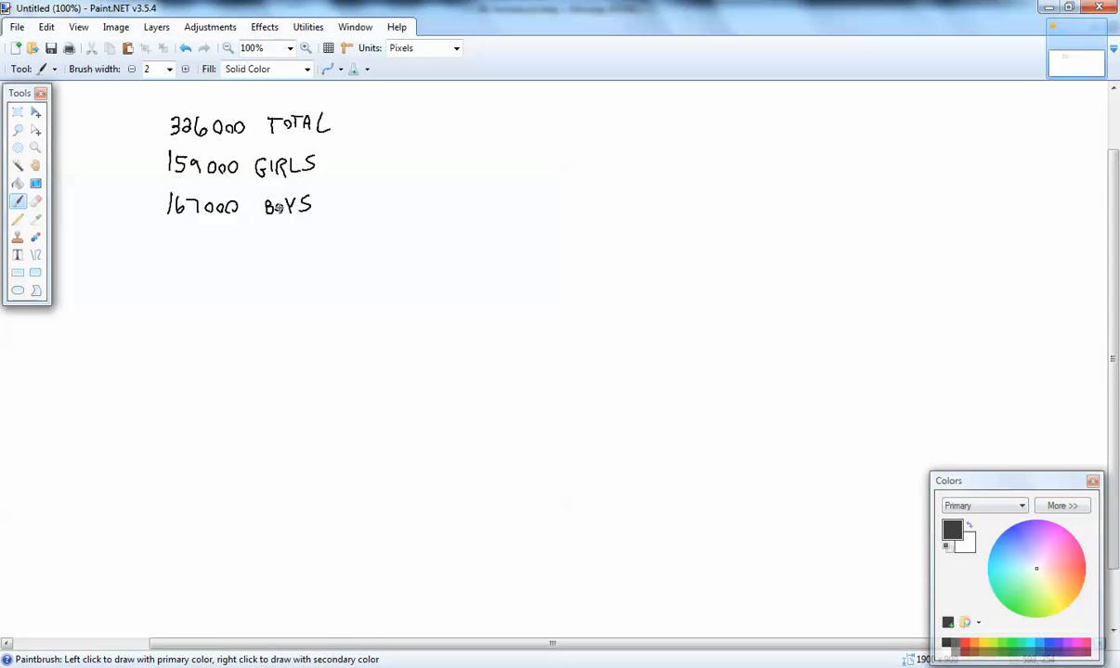
mouse_move(356, 171)
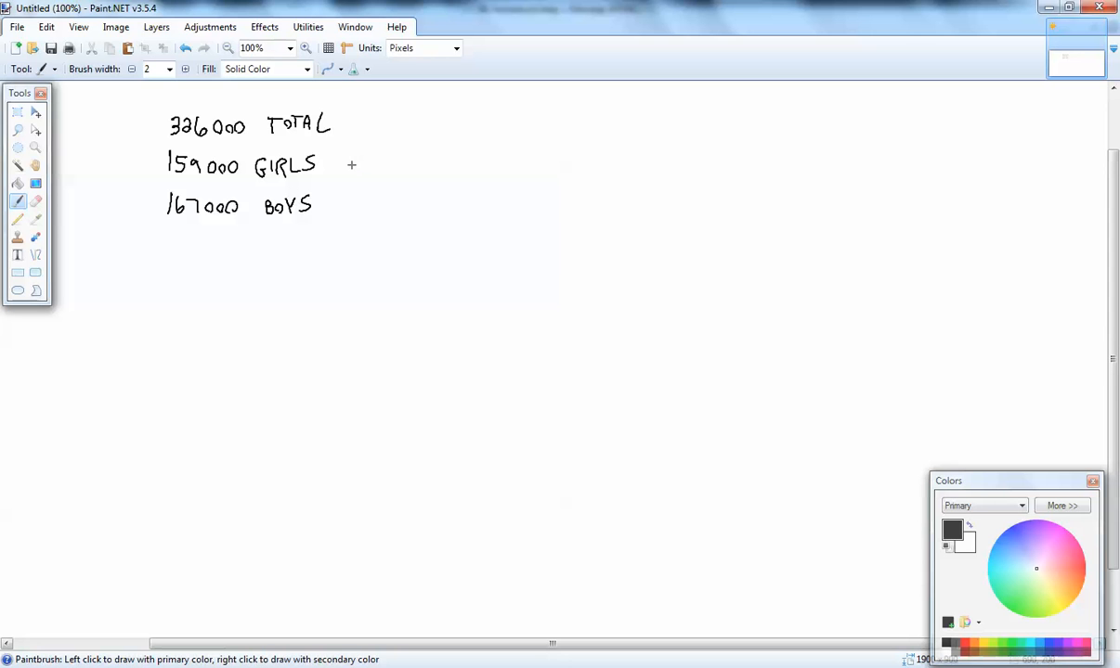
drag(344, 165, 404, 166)
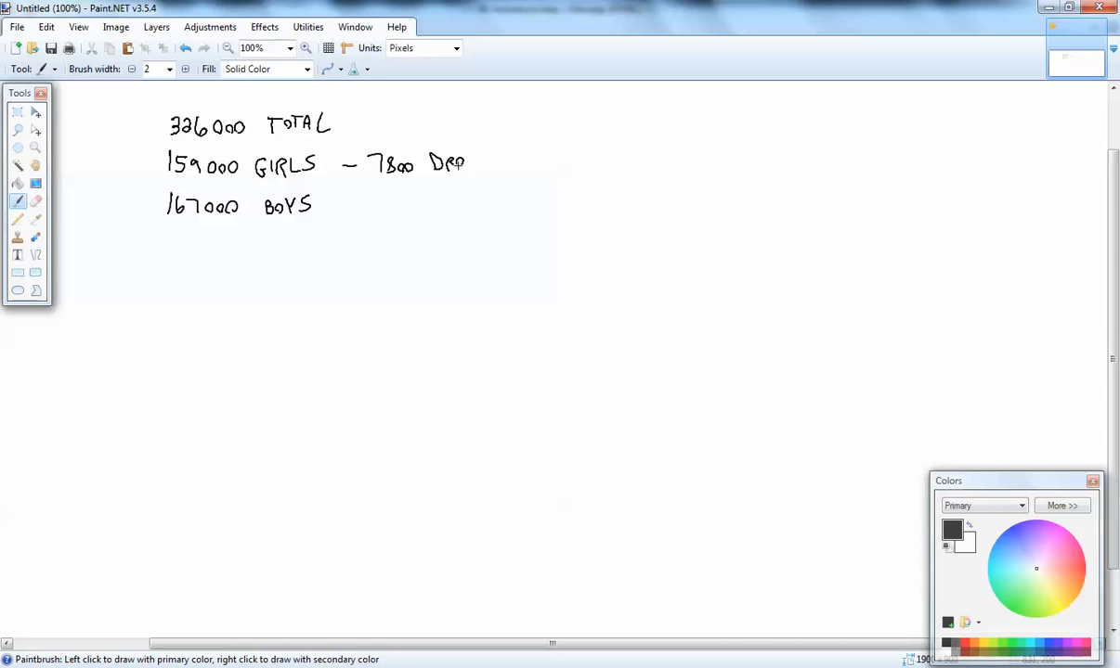
drag(465, 164, 511, 163)
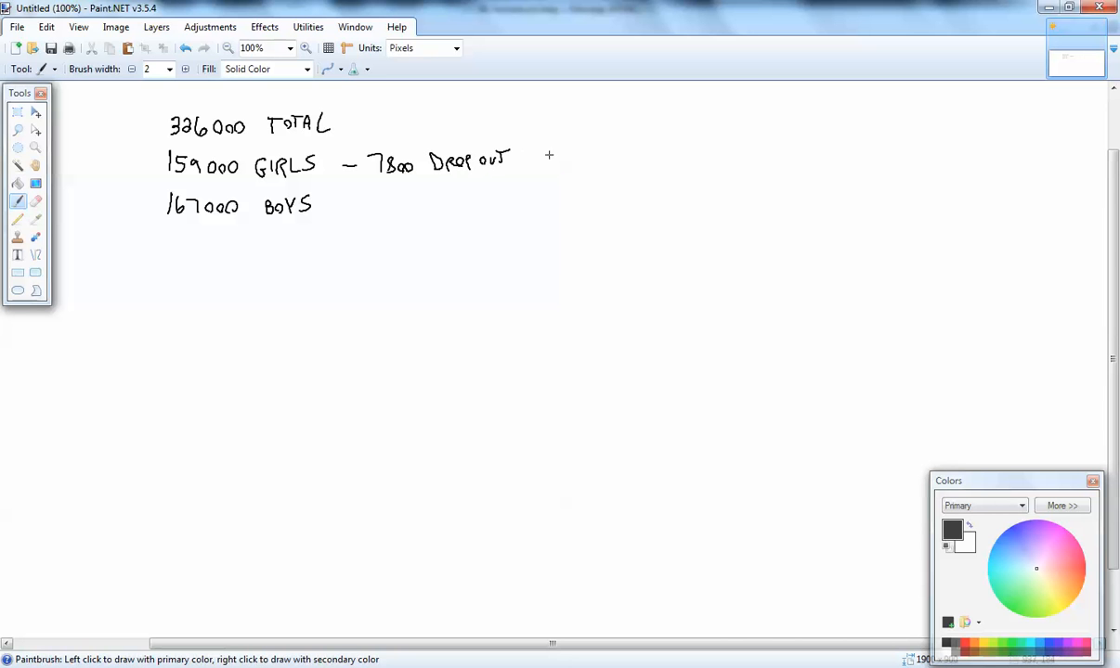
mouse_move(499, 192)
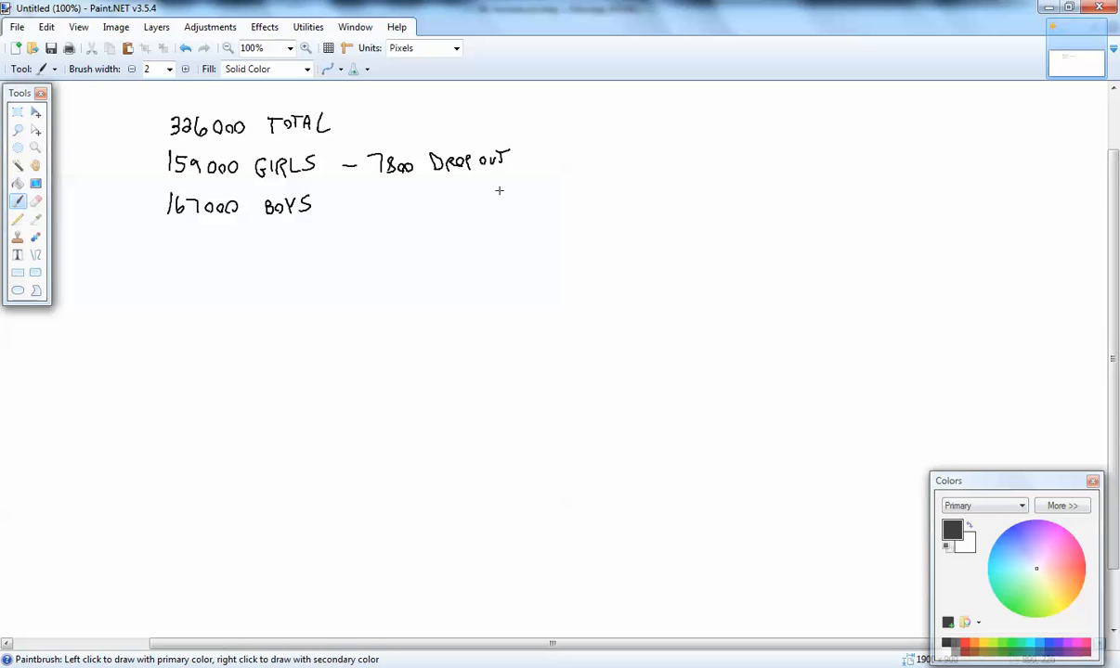
drag(335, 206, 371, 206)
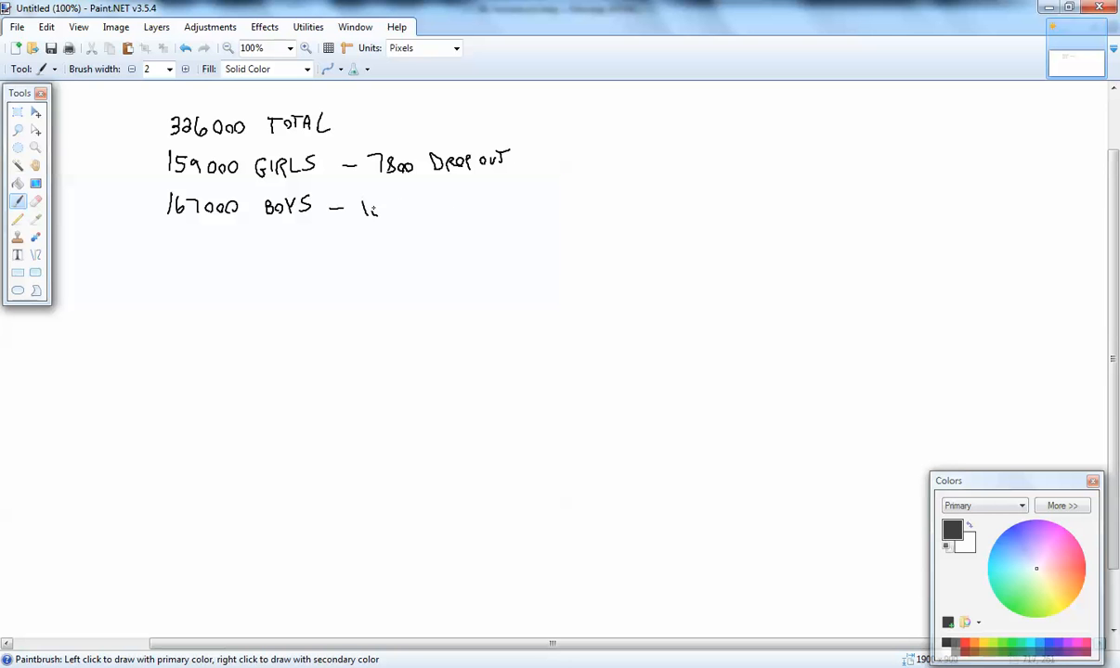
drag(362, 208, 416, 208)
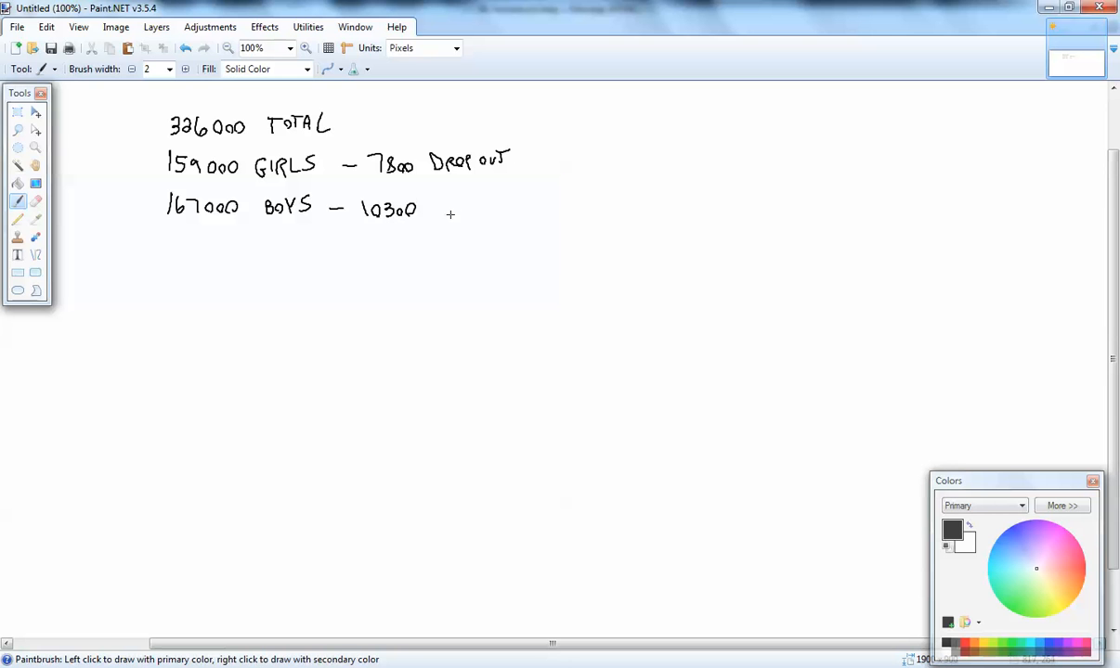
drag(436, 208, 467, 208)
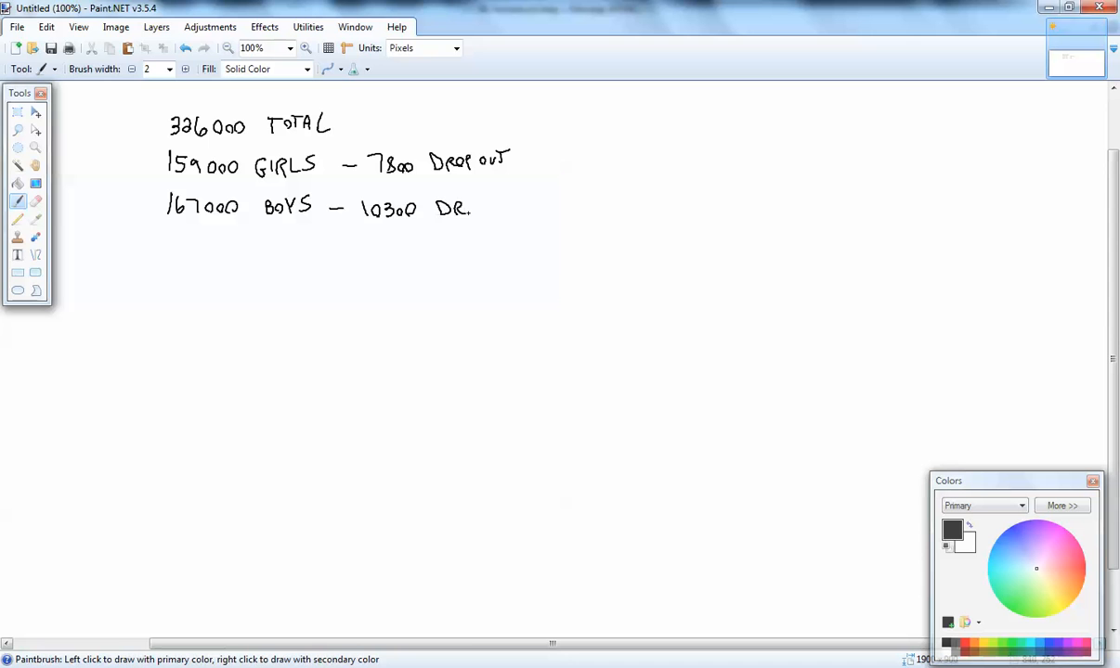
drag(468, 208, 516, 205)
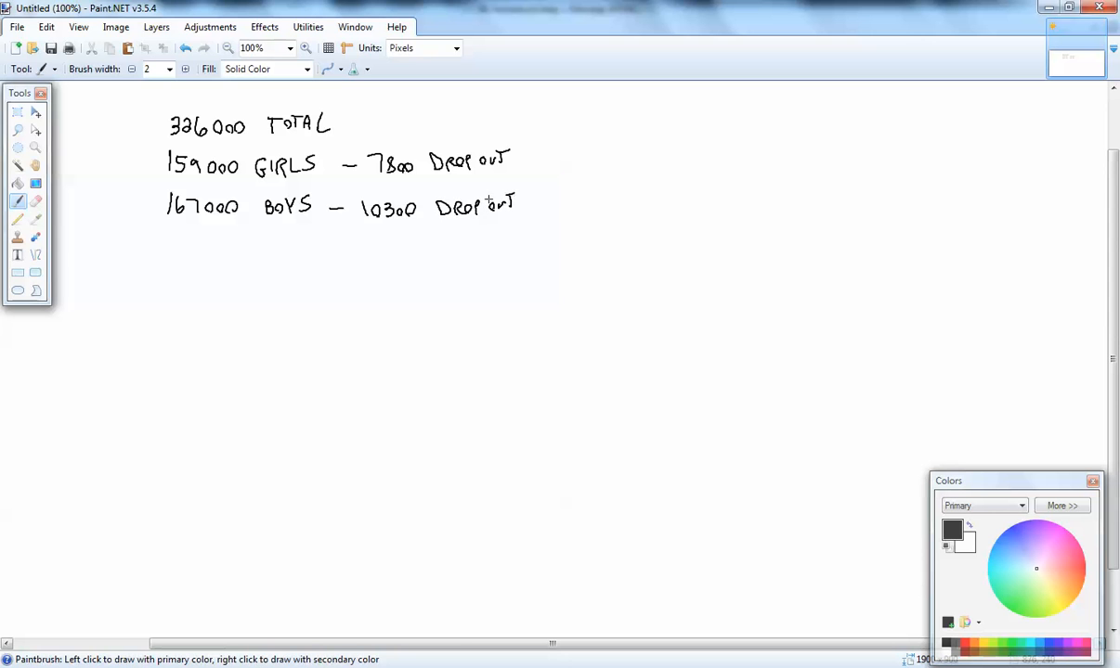
mouse_move(353, 260)
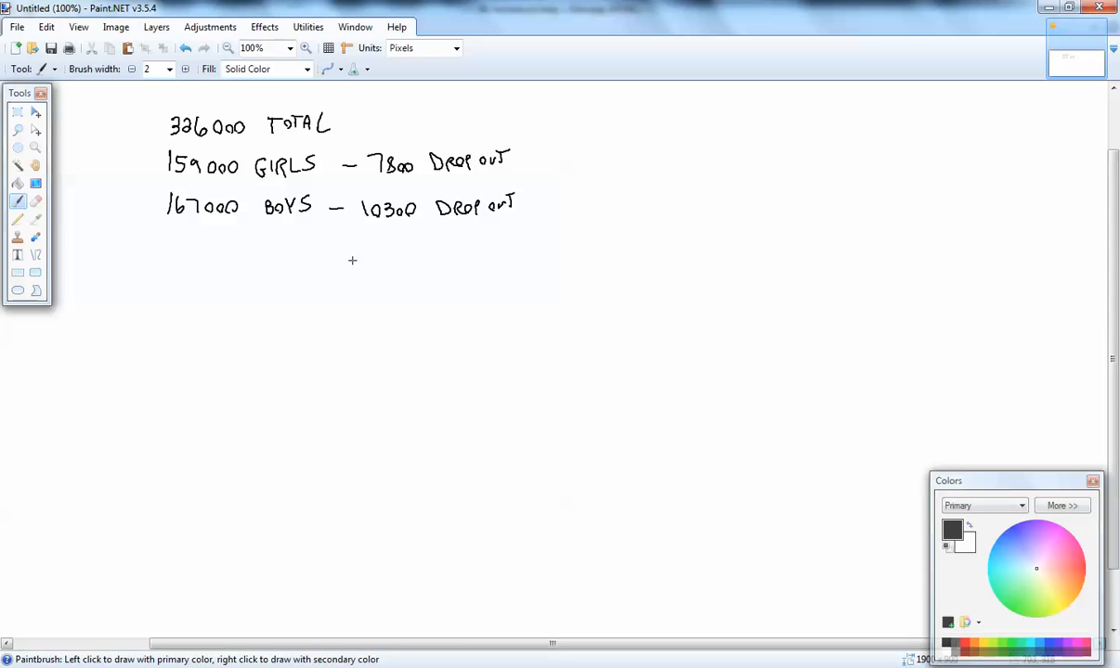
mouse_move(212, 332)
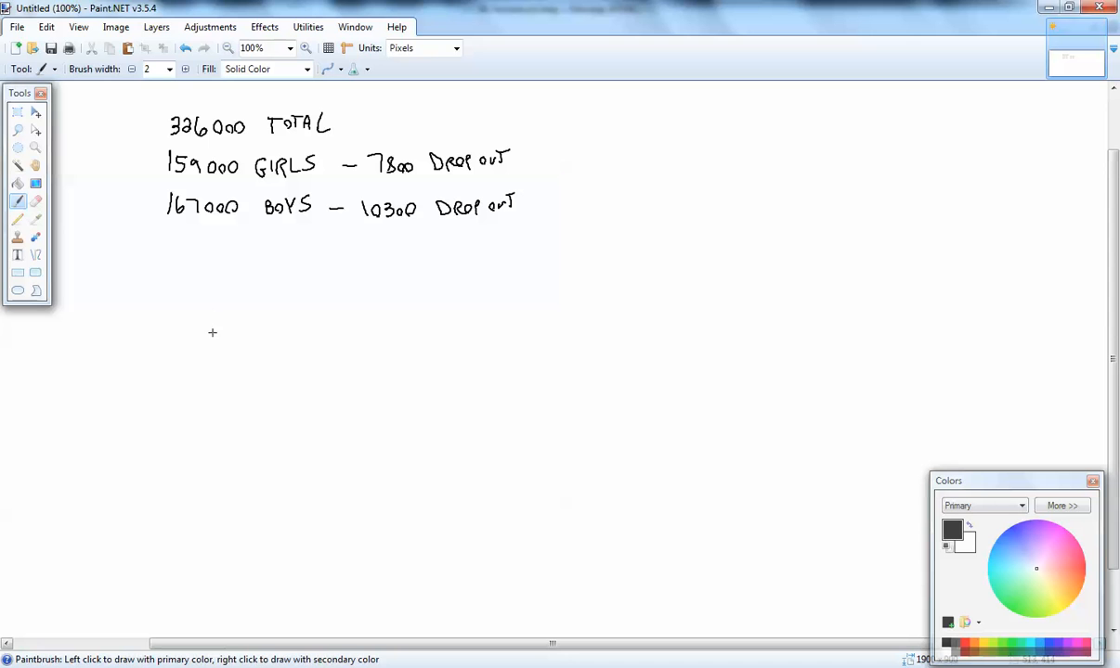
mouse_move(178, 271)
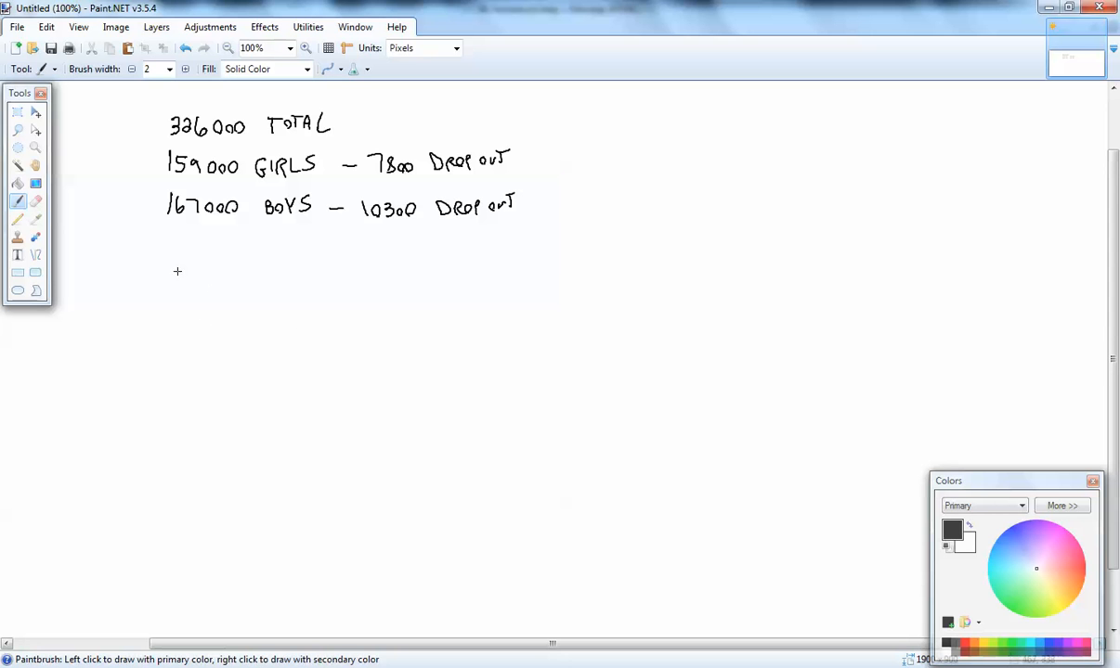
mouse_move(178, 275)
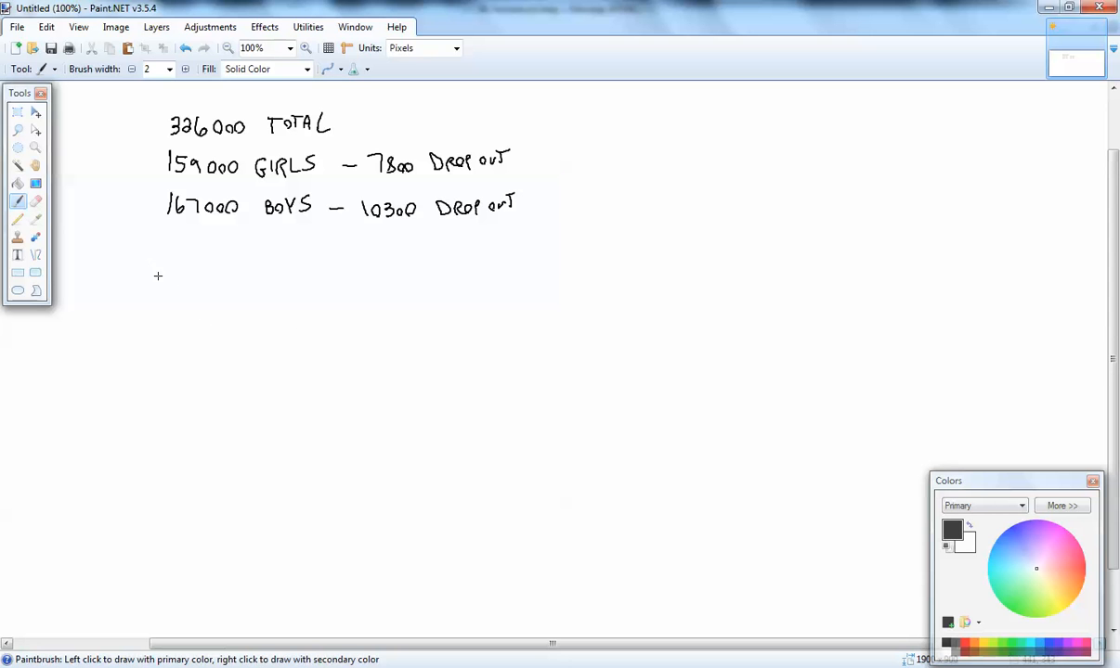
Step: Handwrite 'P(MALE AND DROPPED OUT)' on a new line beneath the boys count
drag(152, 269, 204, 282)
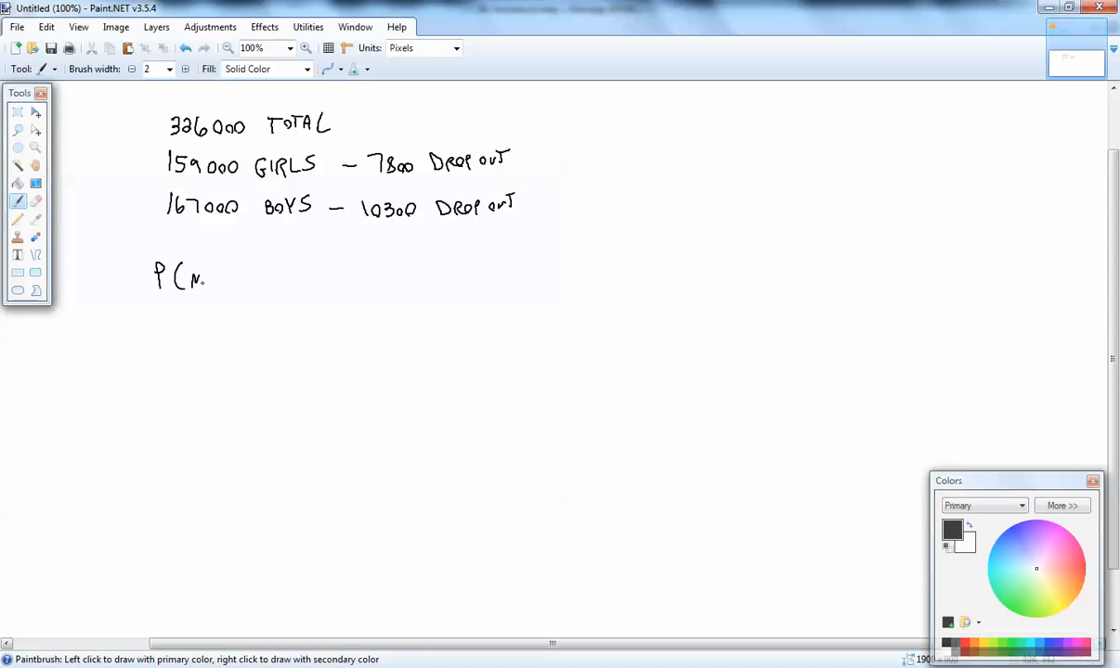
drag(186, 278, 260, 282)
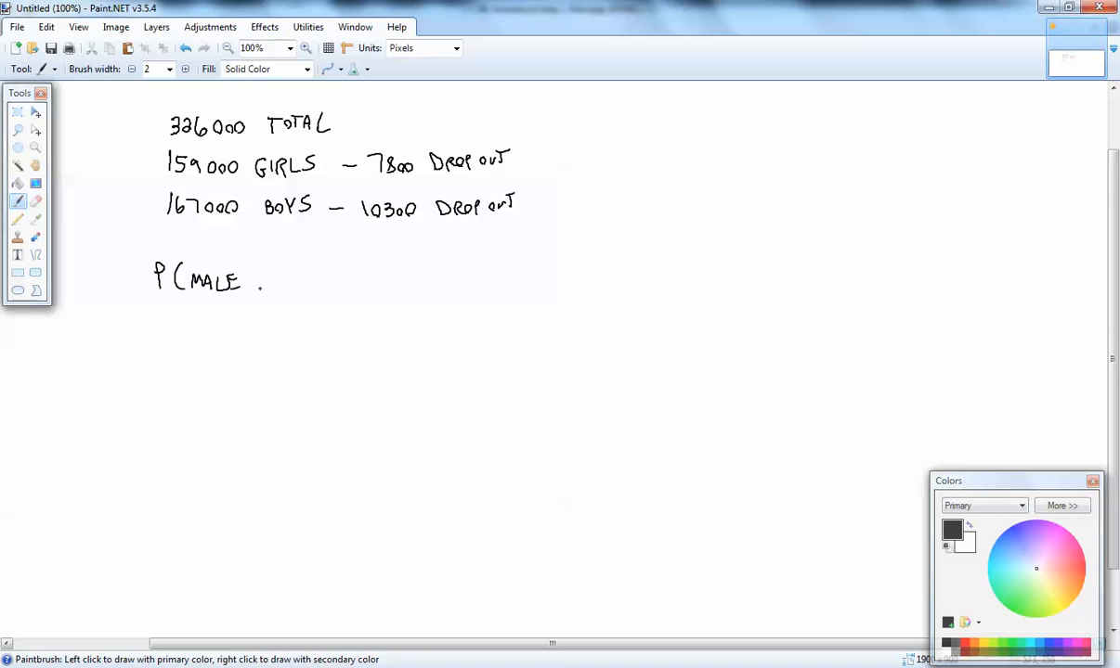
drag(260, 278, 312, 278)
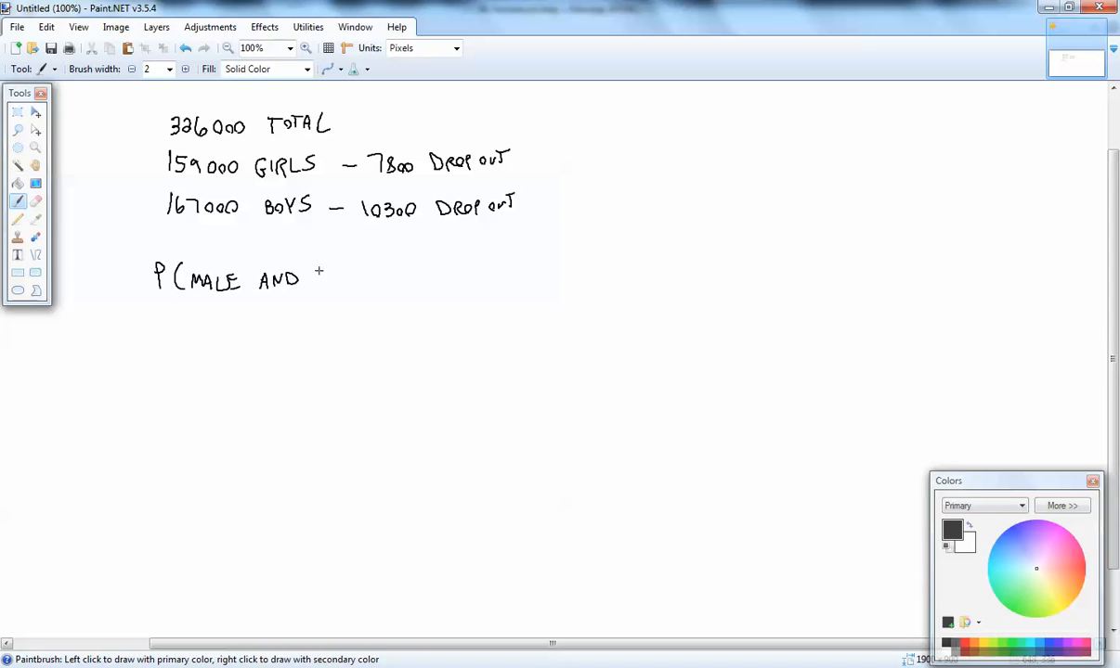
drag(323, 275, 333, 287)
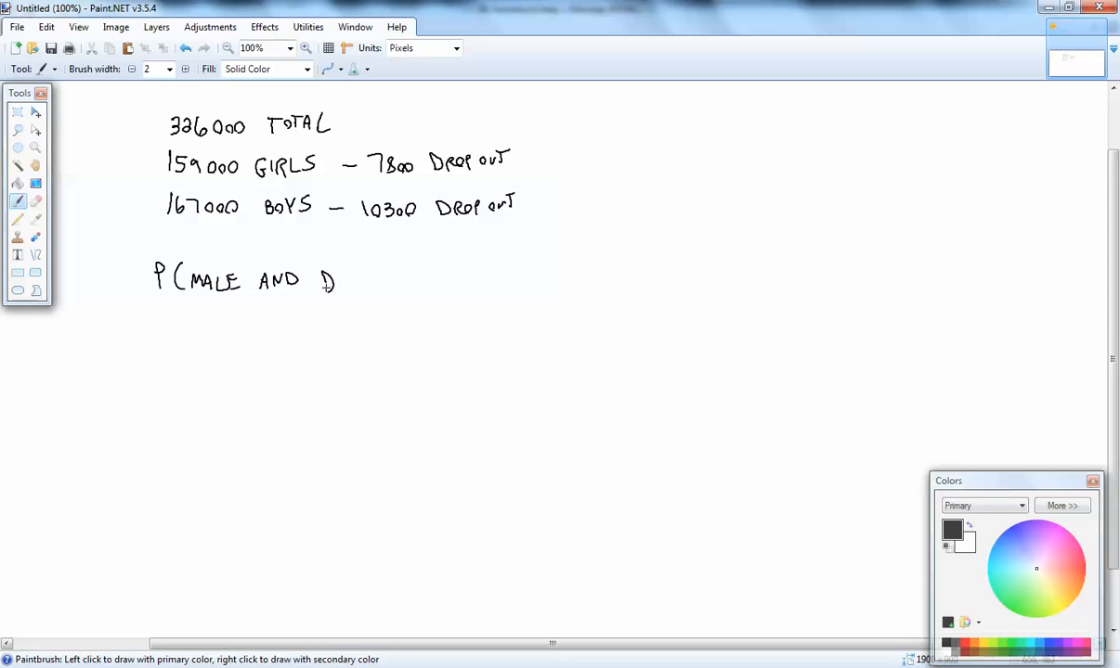
drag(325, 279, 377, 278)
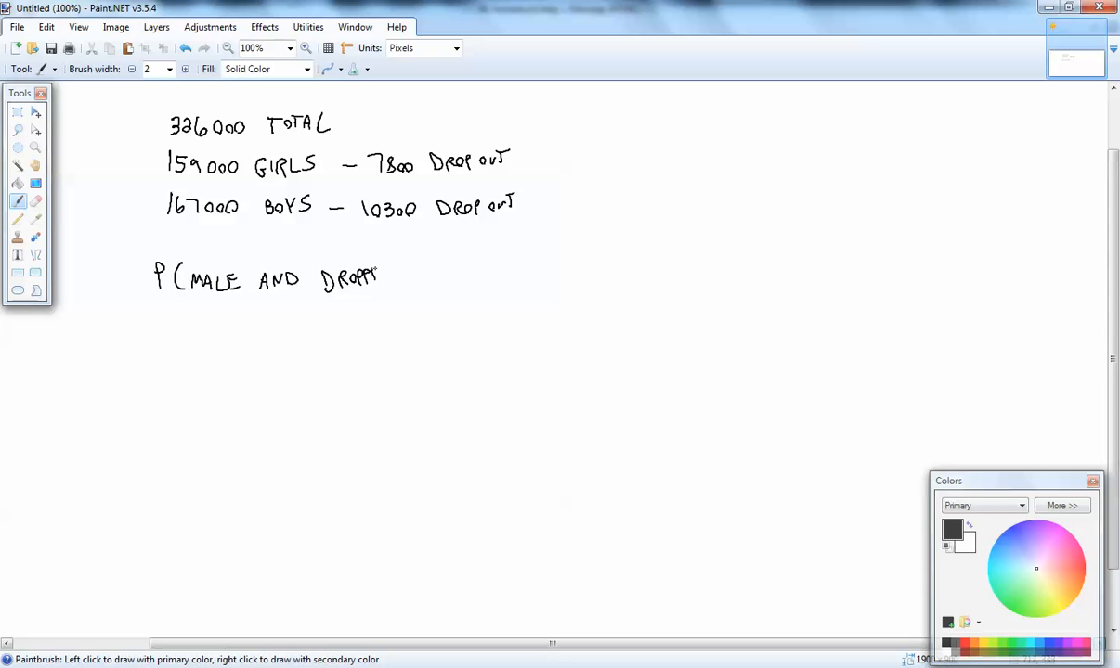
drag(371, 279, 367, 298)
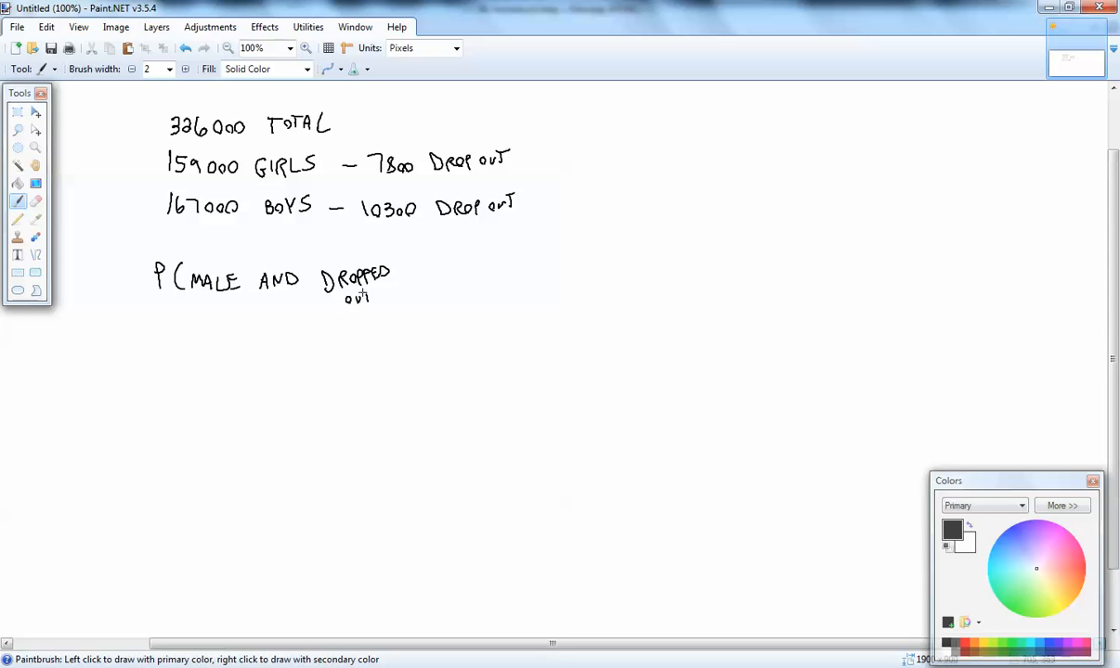
drag(399, 264, 405, 297)
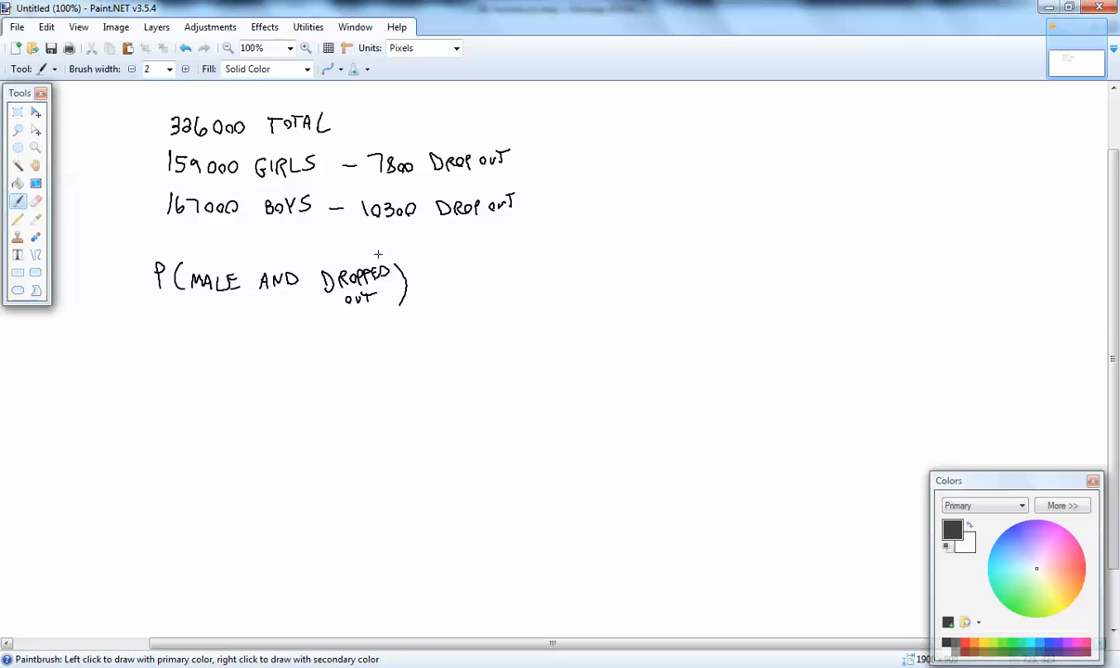
mouse_move(212, 386)
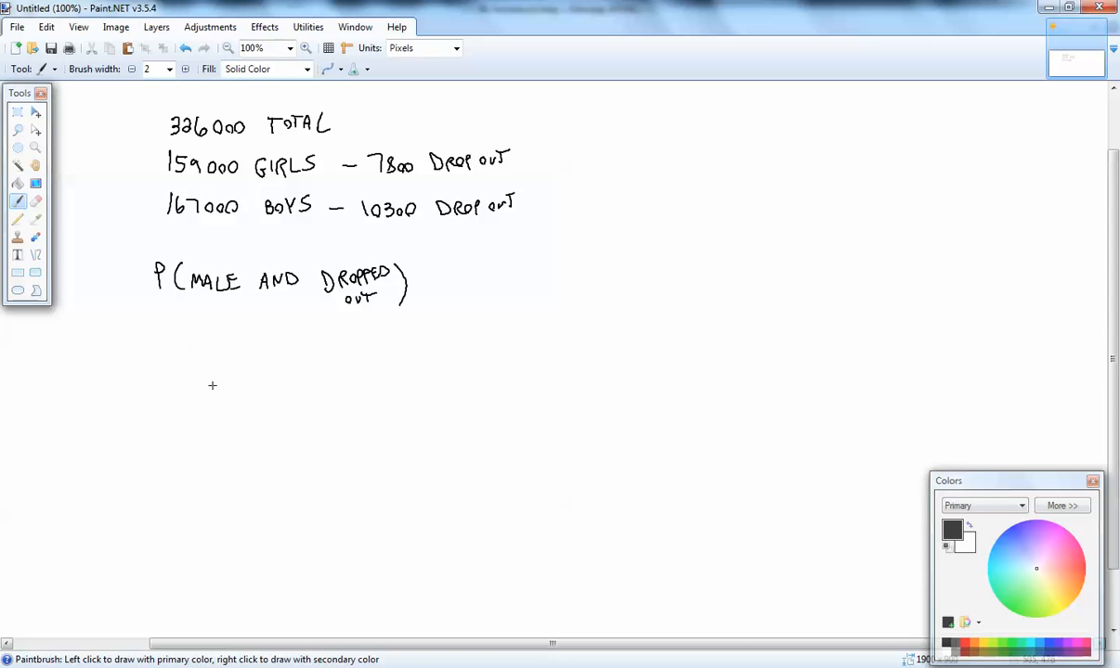
Step: Handwrite an equals sign and a fraction bar with 326000 written as the denominator
drag(195, 370, 215, 375)
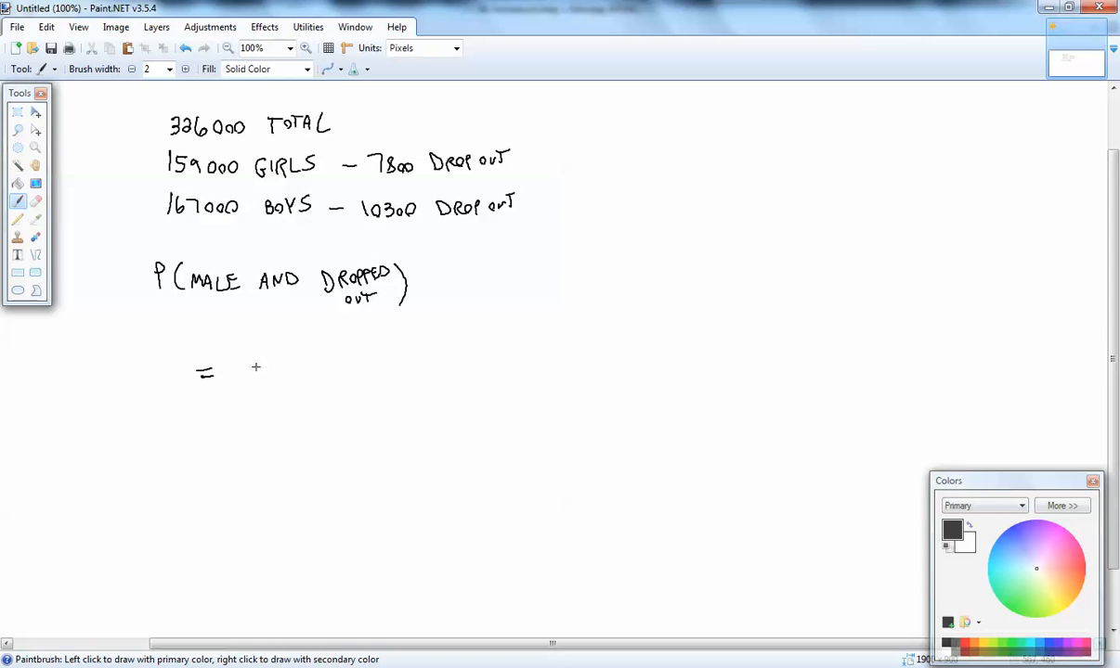
drag(245, 371, 313, 372)
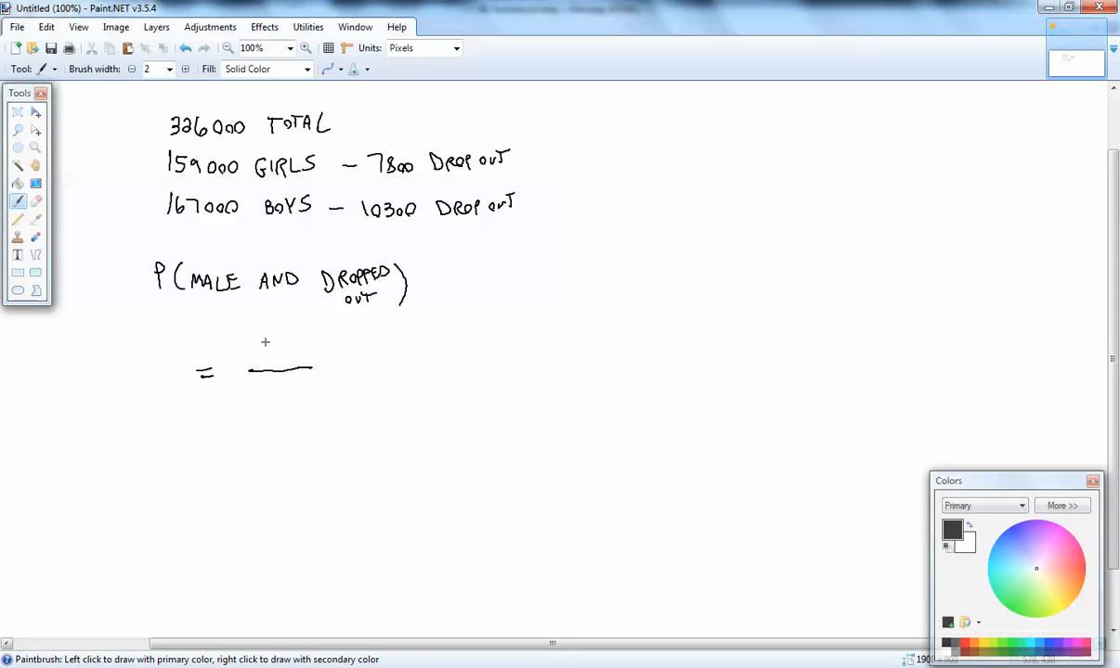
mouse_move(249, 353)
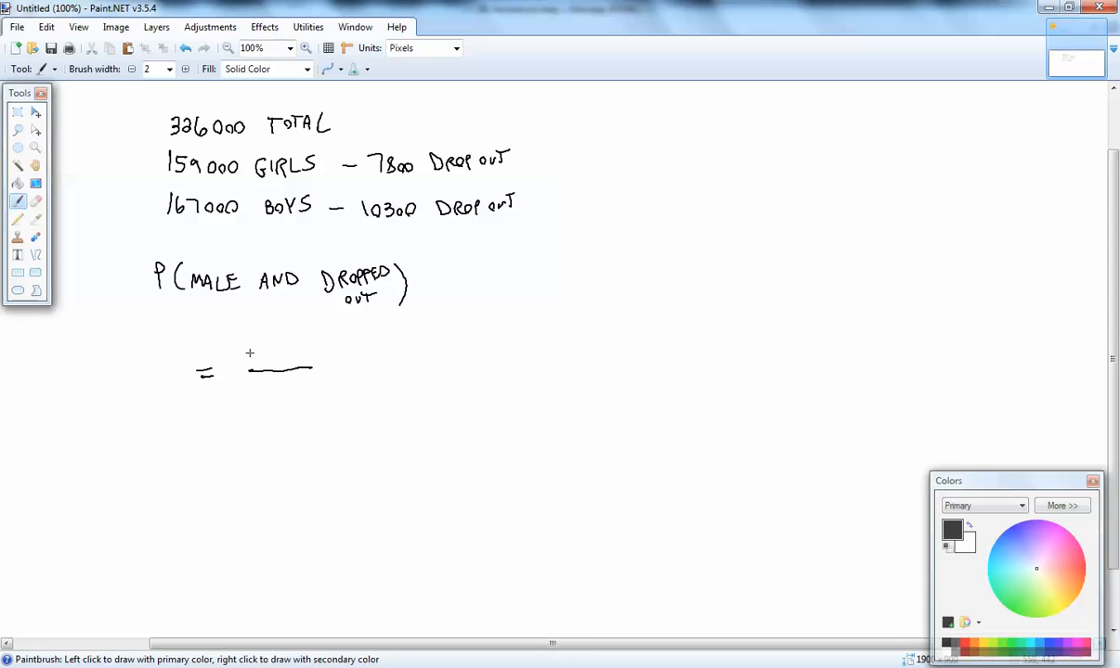
mouse_move(178, 363)
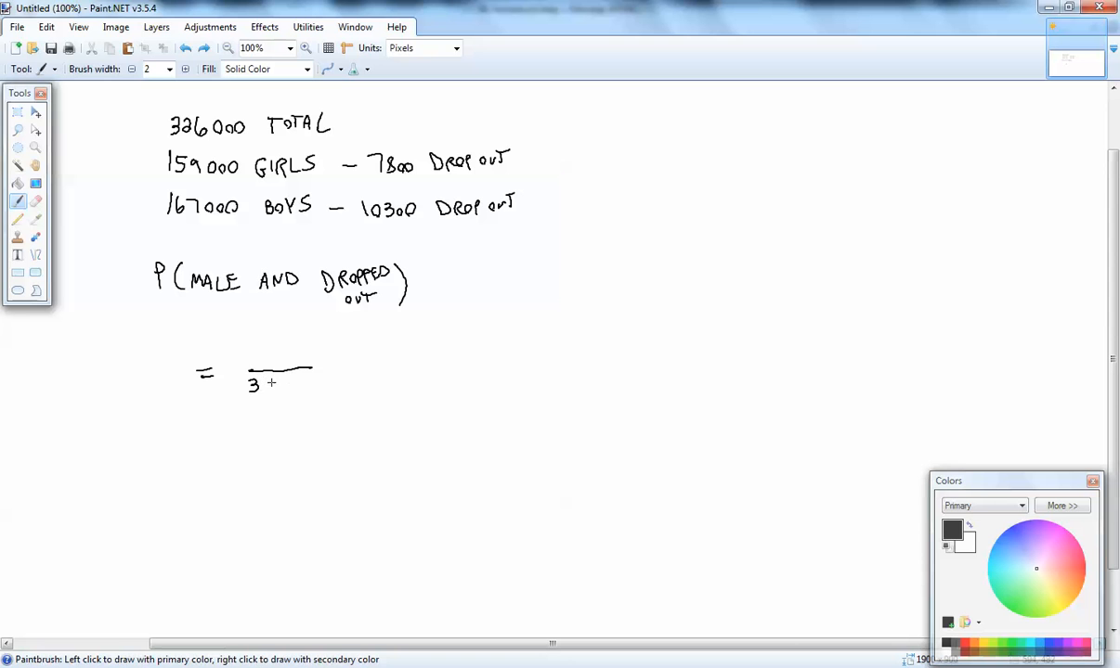
drag(251, 388, 306, 388)
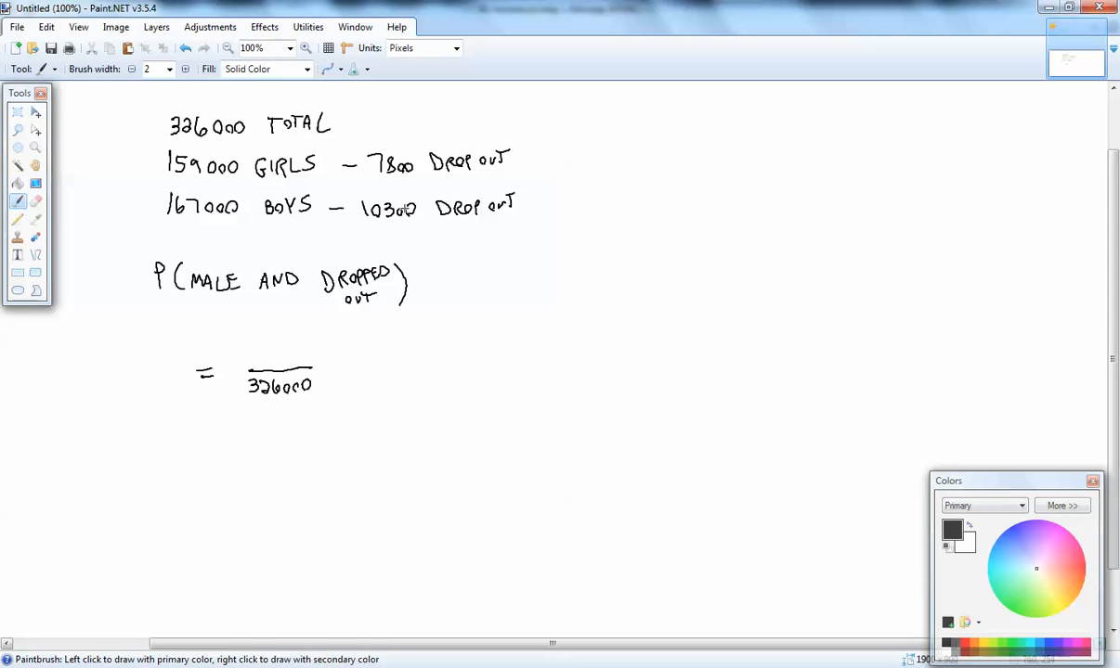
click(252, 349)
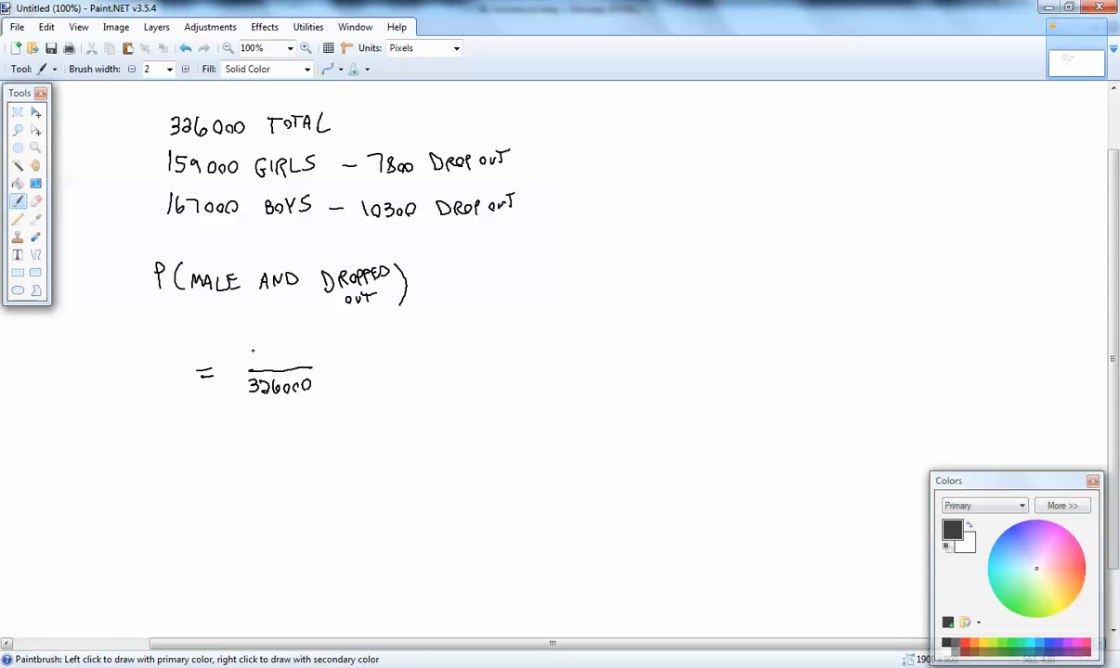